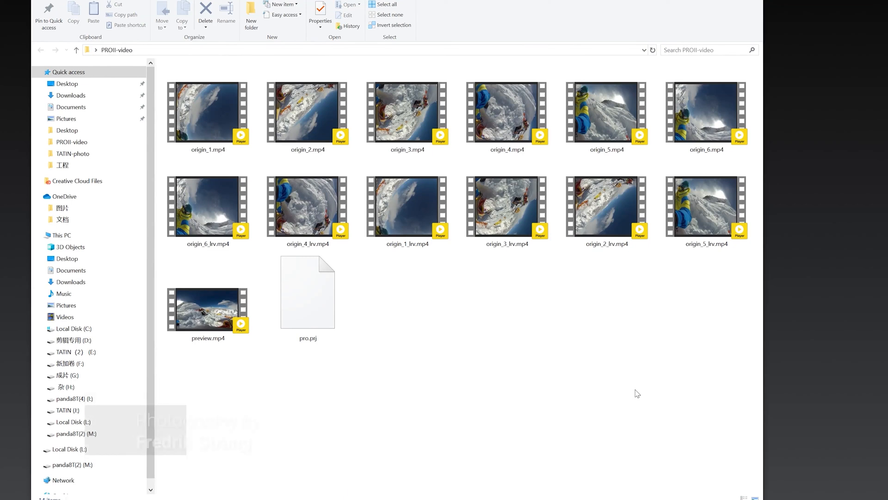
Leave the PROII-video folder in File Explorer and bring up Insta360 Stitcher.
click(307, 291)
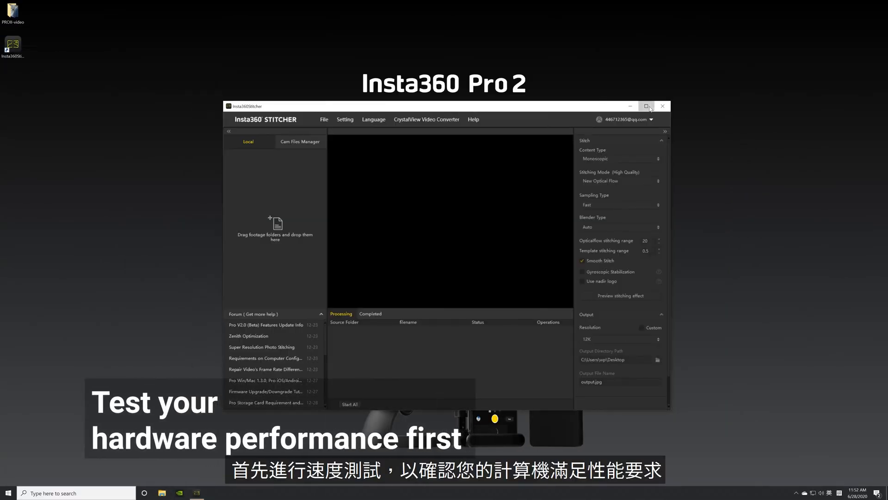
Maximize the stitcher, run the hardware performance test and dismiss its results.
click(646, 105)
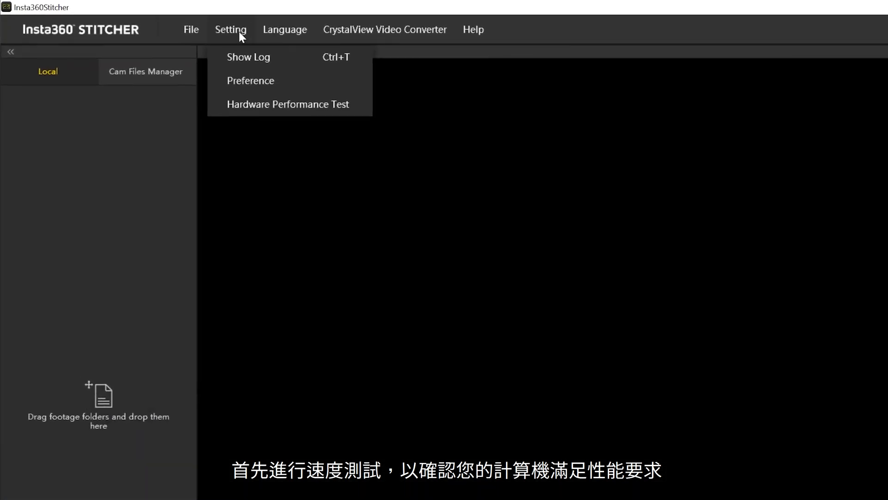
click(287, 105)
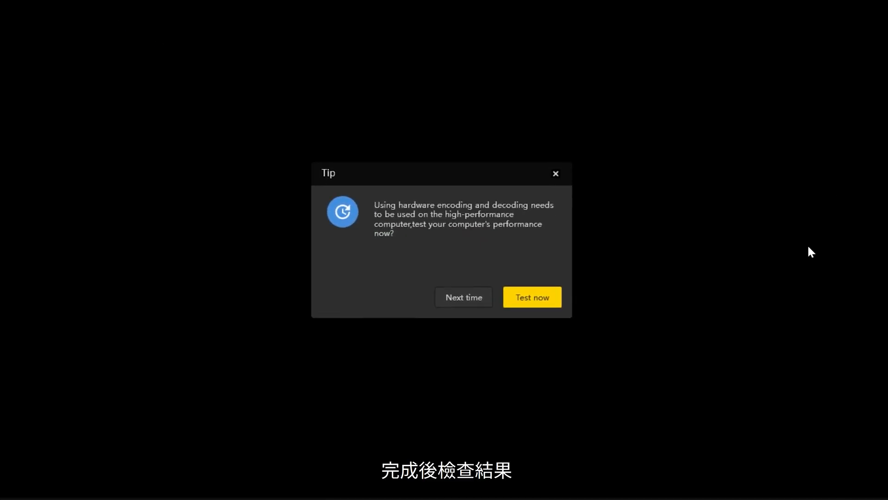
click(531, 297)
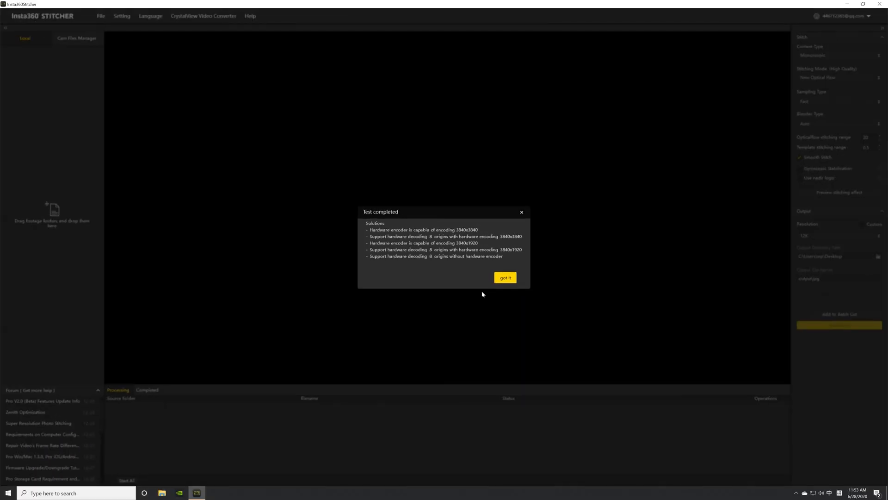
click(504, 277)
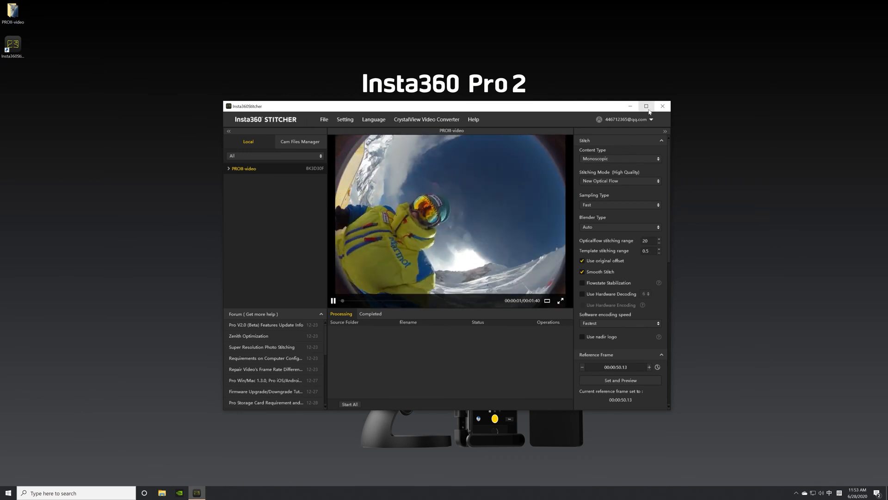
Keep Monoscopic as the content type for the PROII-video recording.
click(646, 106)
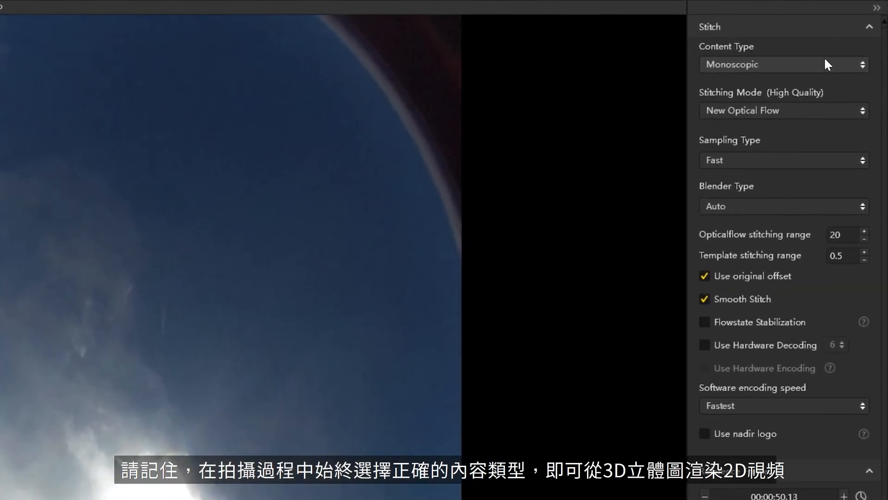
click(783, 64)
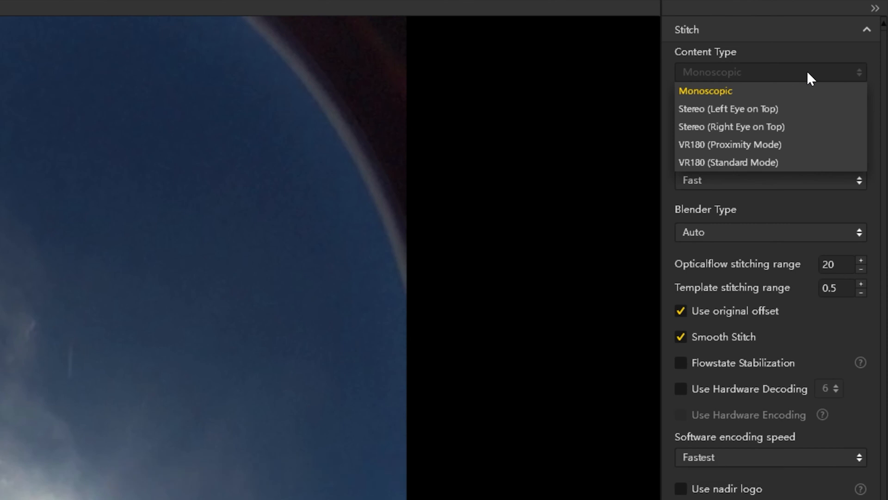
click(705, 90)
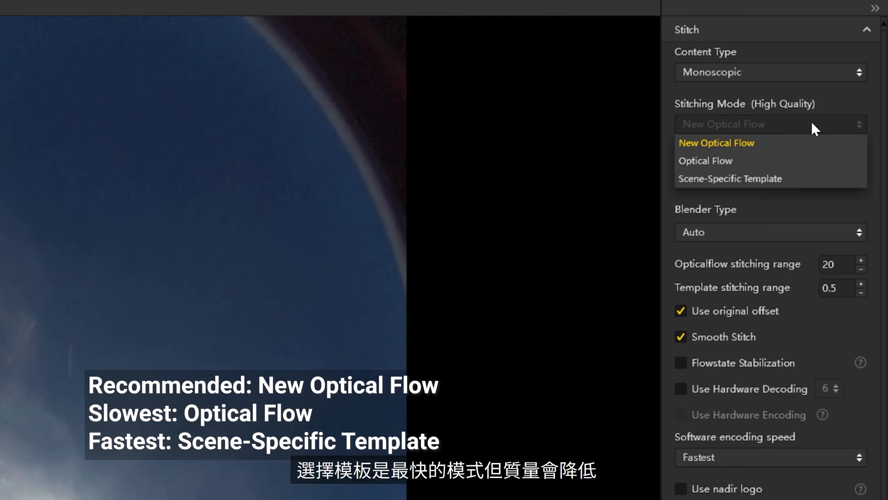
Keep New Optical Flow stitching with Fast sampling and Auto blender type.
click(716, 143)
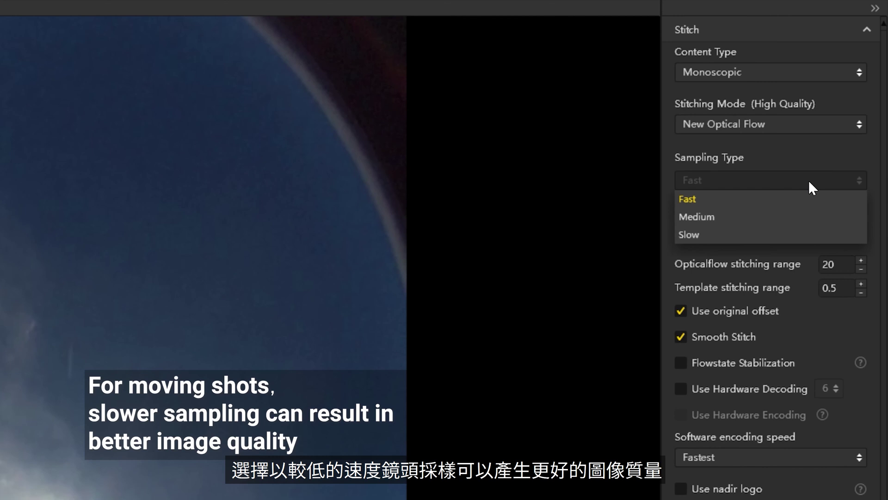
click(687, 199)
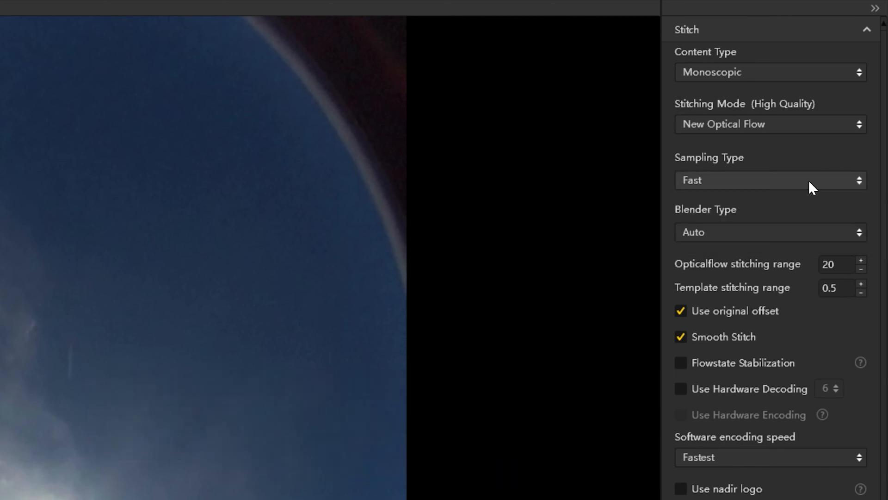
click(769, 232)
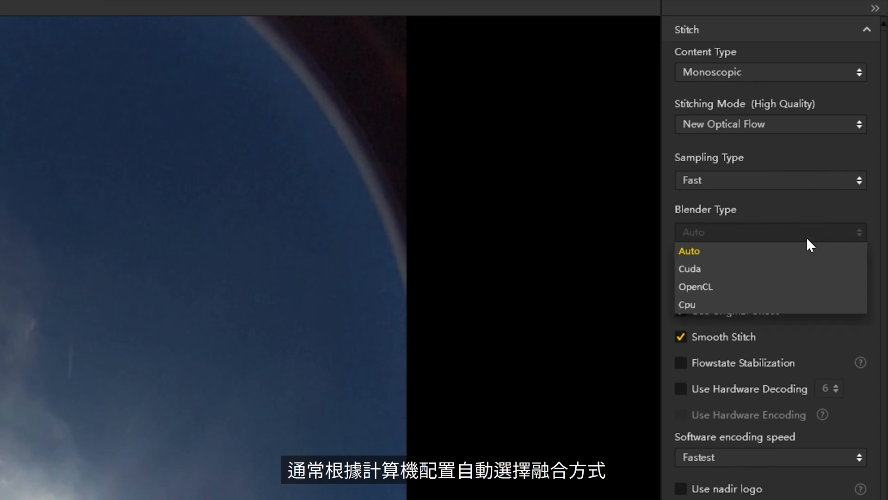
mouse_move(808, 240)
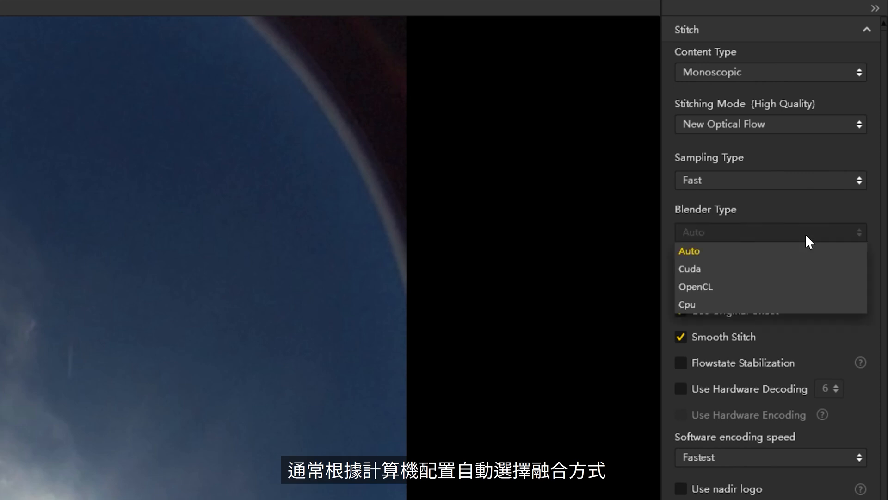
click(688, 250)
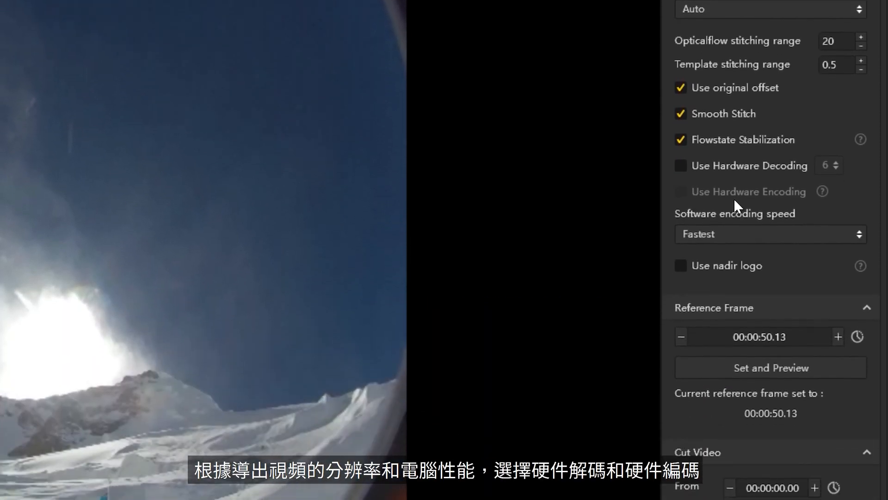
Set software encoding to Highest Quality (Slowest) and preview the stitch at the reference frame.
scroll(down, 3)
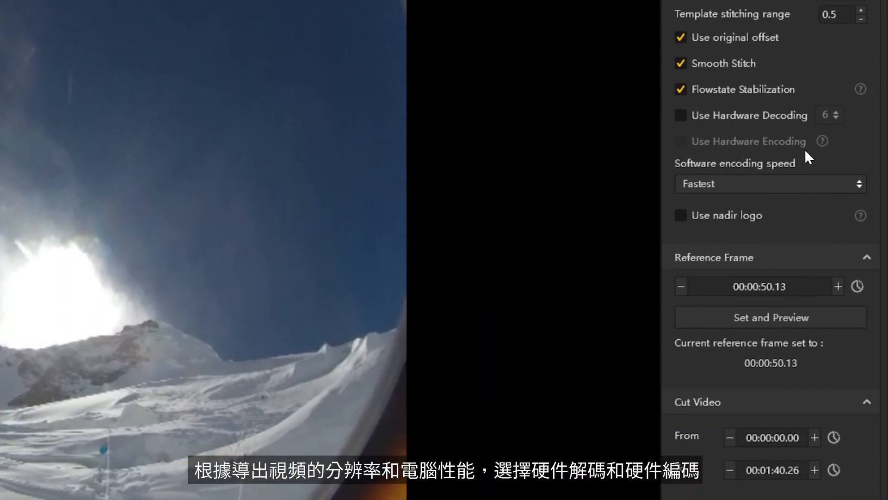
click(768, 183)
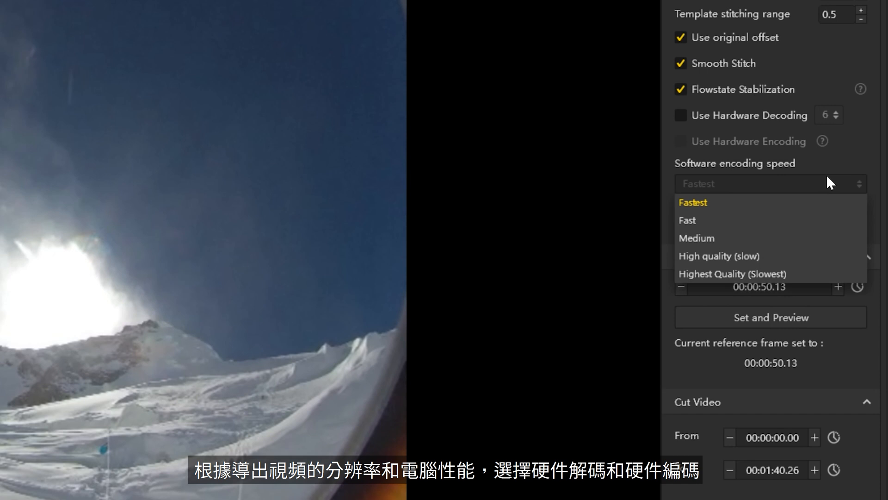
mouse_move(801, 256)
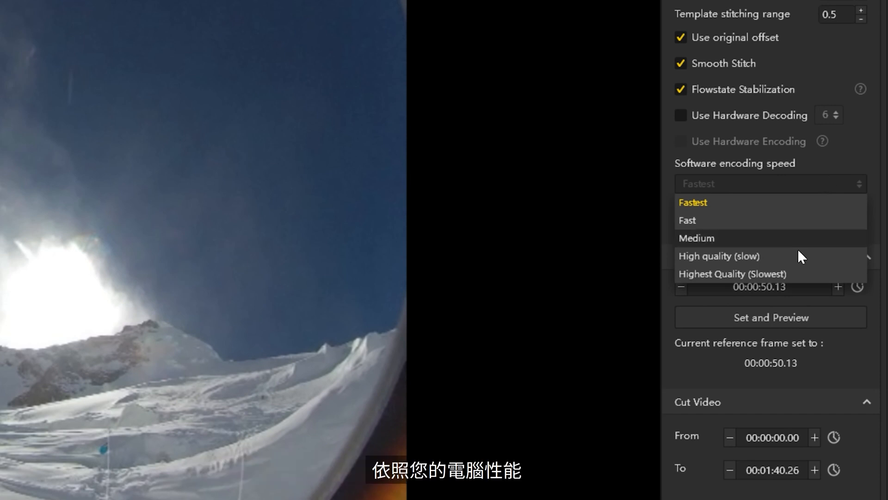
click(731, 274)
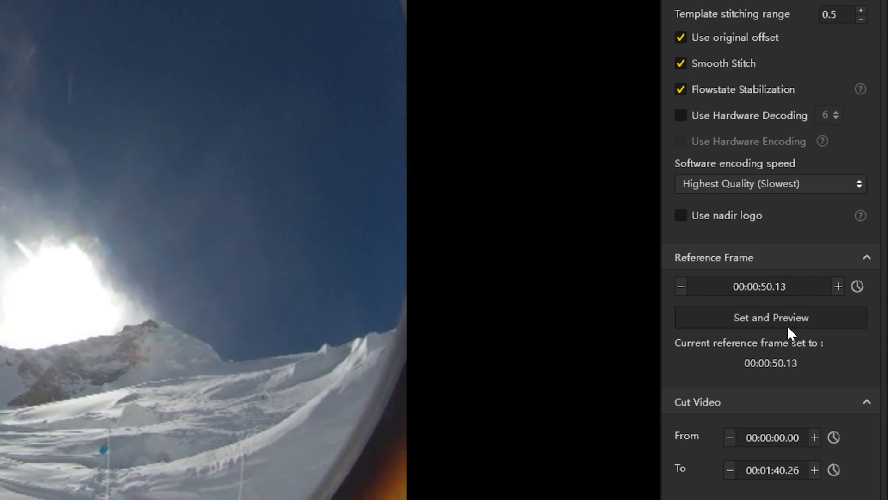
mouse_move(798, 333)
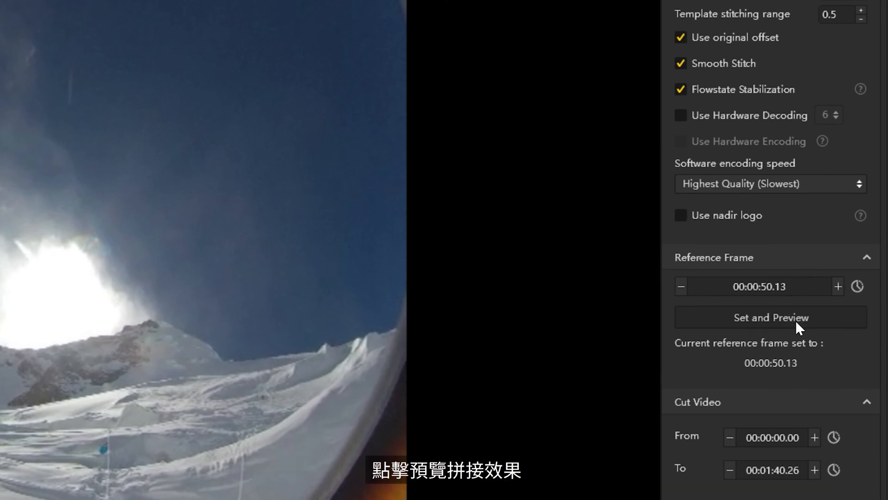
click(769, 317)
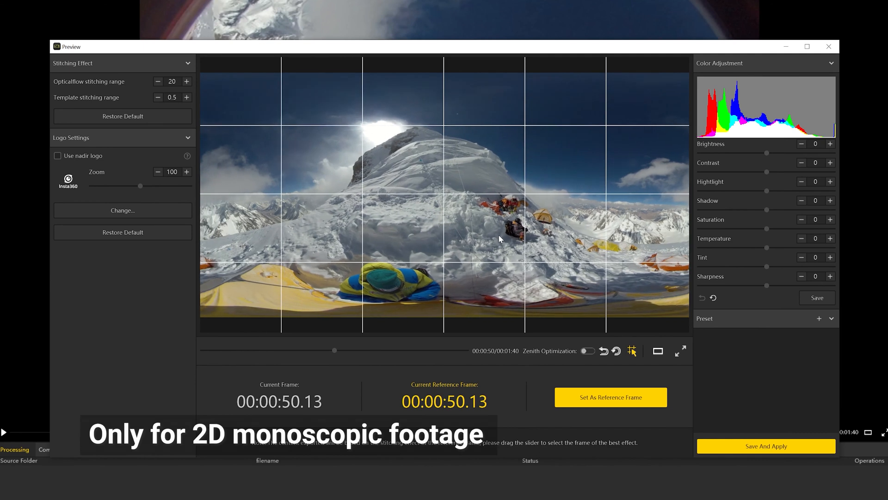
Save and apply the preview settings, closing the preview window.
click(587, 351)
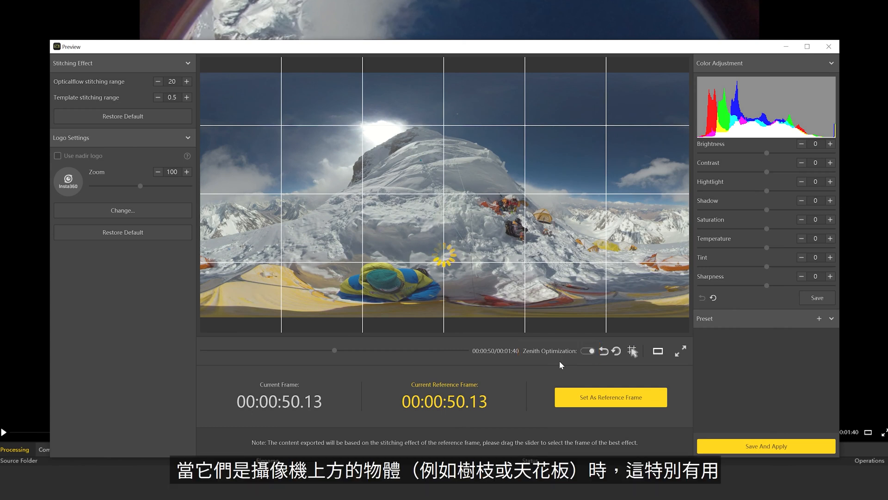
click(588, 350)
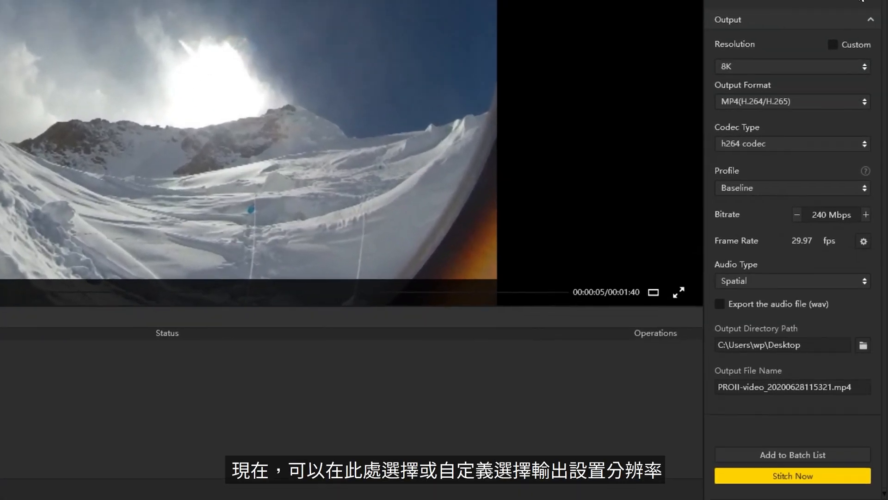
Keep MP4(H.264/H.265) output and switch the codec to h265, dropping bitrate to 144 Mbps.
click(792, 66)
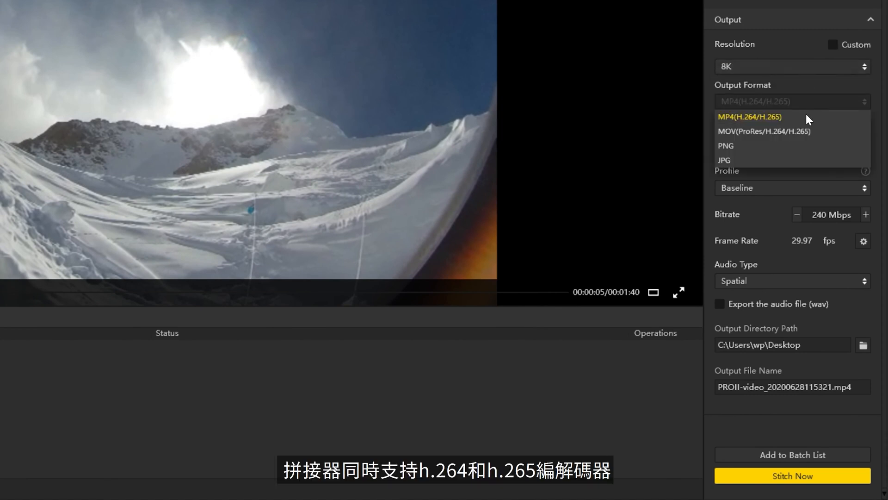
click(750, 117)
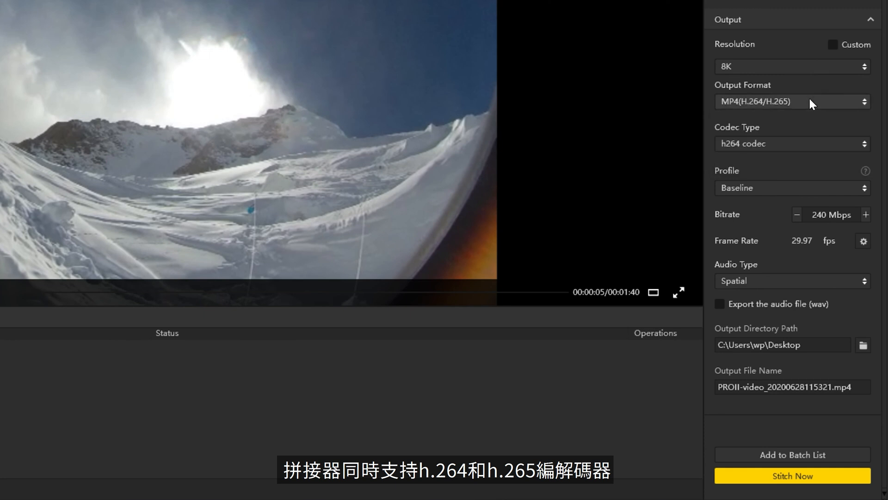
click(792, 143)
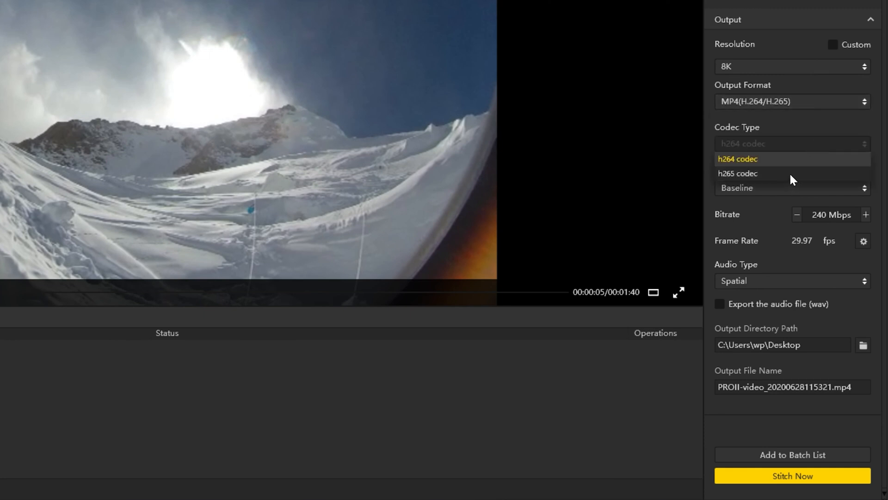
click(738, 173)
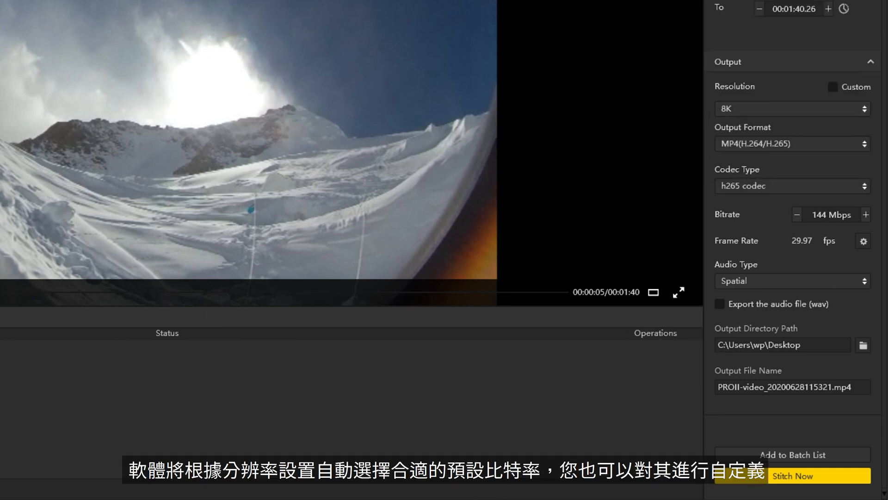
mouse_move(848, 228)
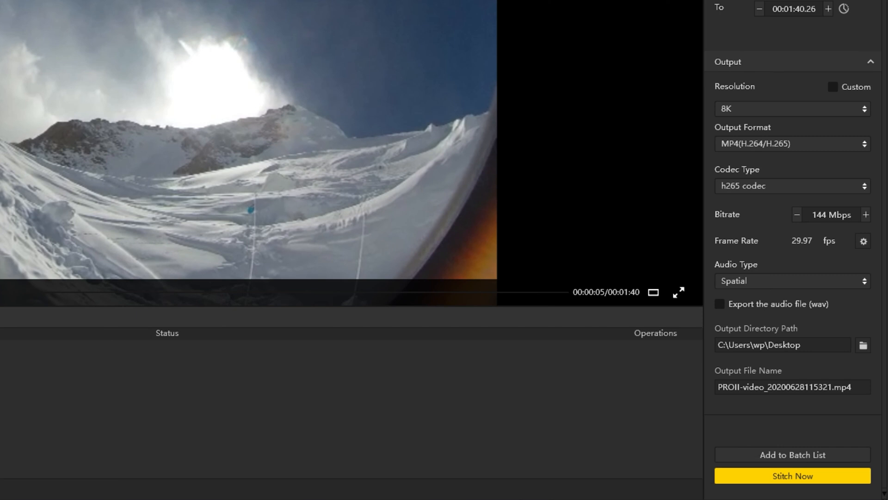
mouse_move(853, 258)
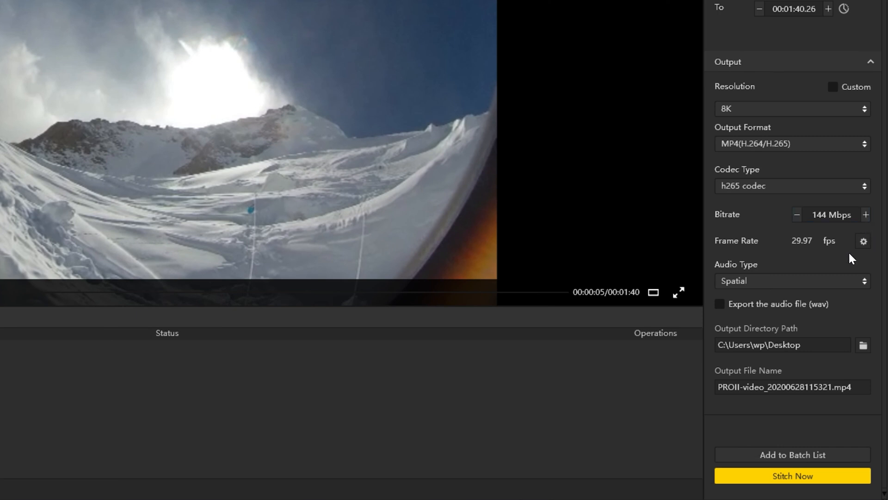
Keep Spatial audio, set the output directory and file name, and start stitching PROII-video now.
click(792, 280)
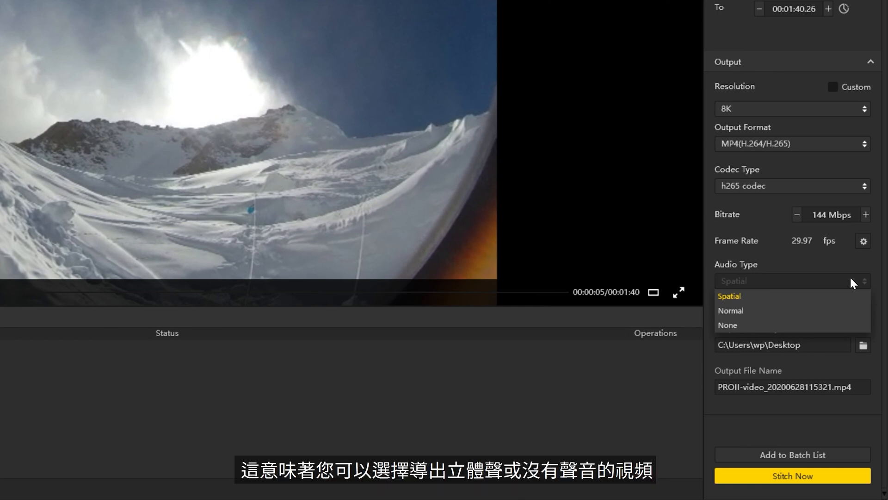
click(729, 296)
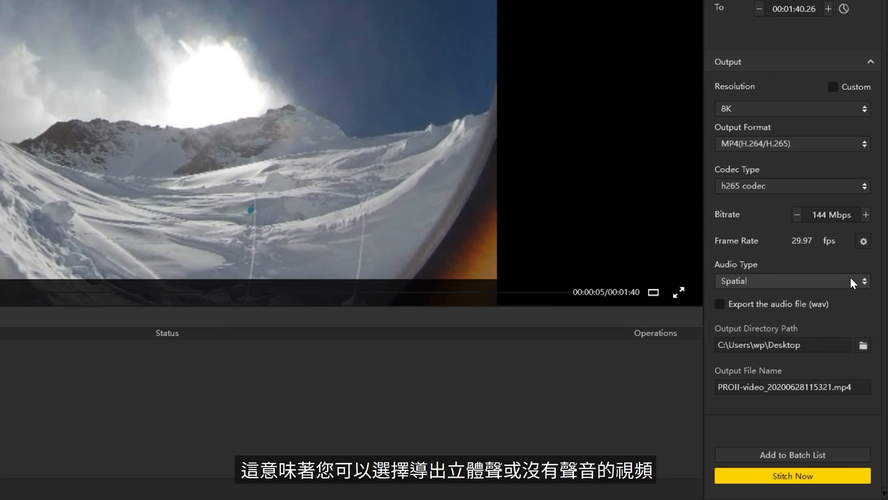
mouse_move(767, 322)
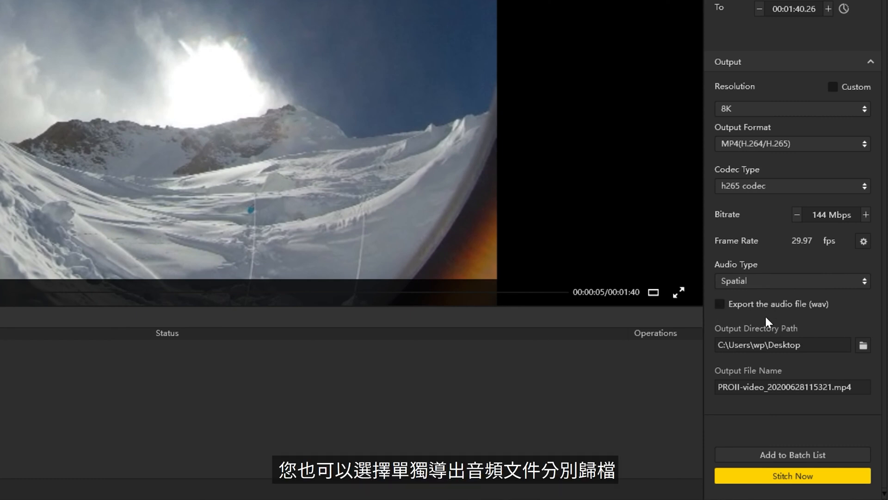
mouse_move(763, 324)
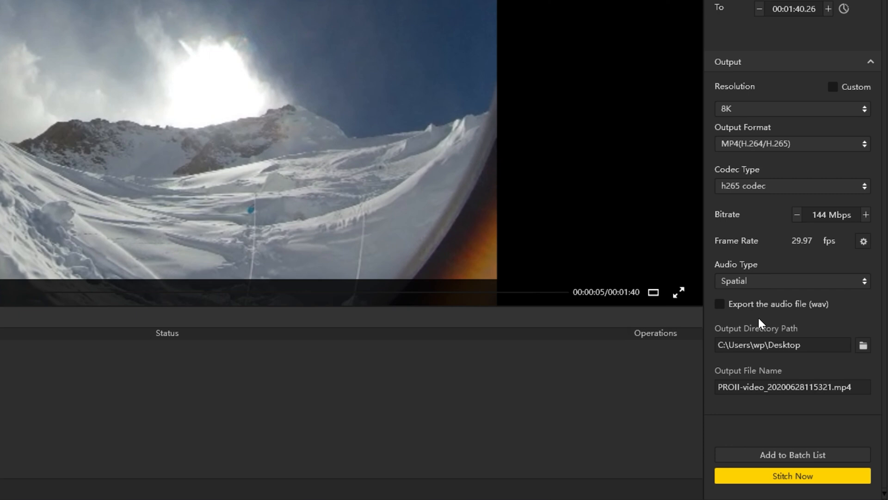
click(783, 344)
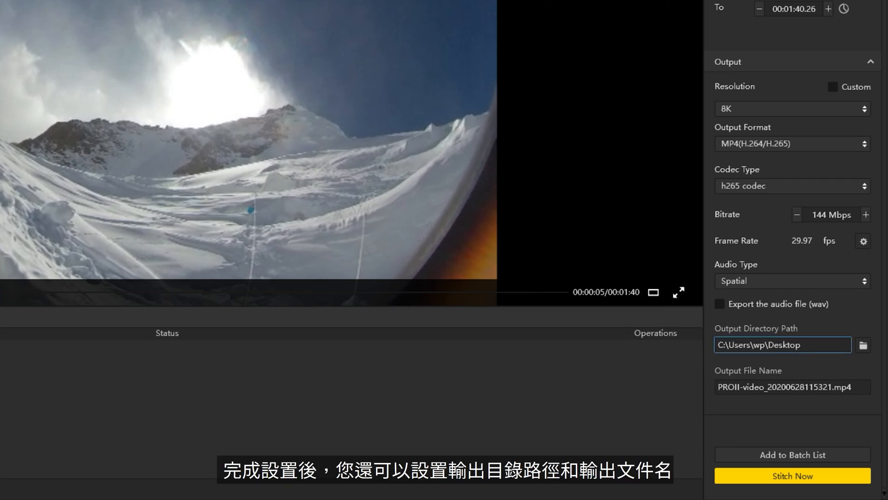
click(792, 387)
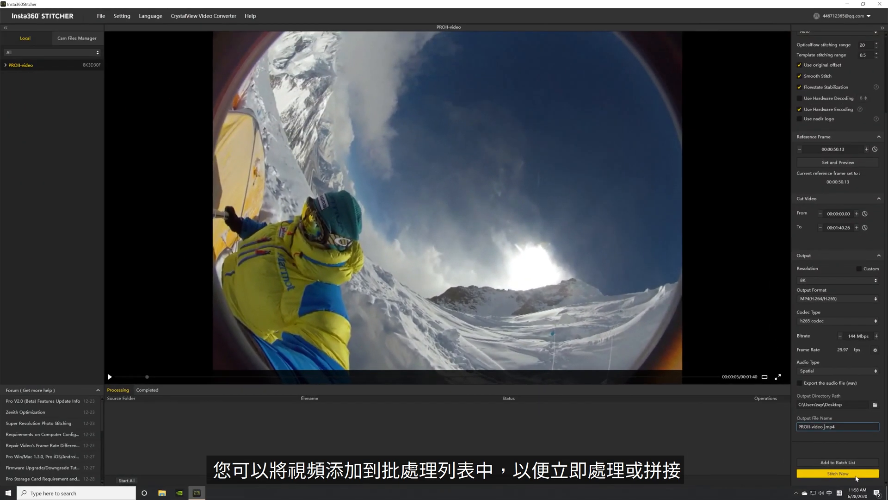
click(838, 473)
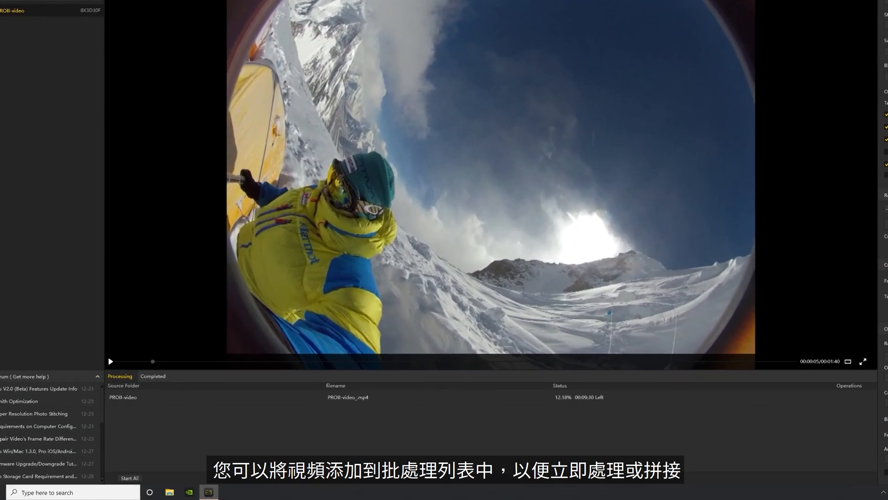